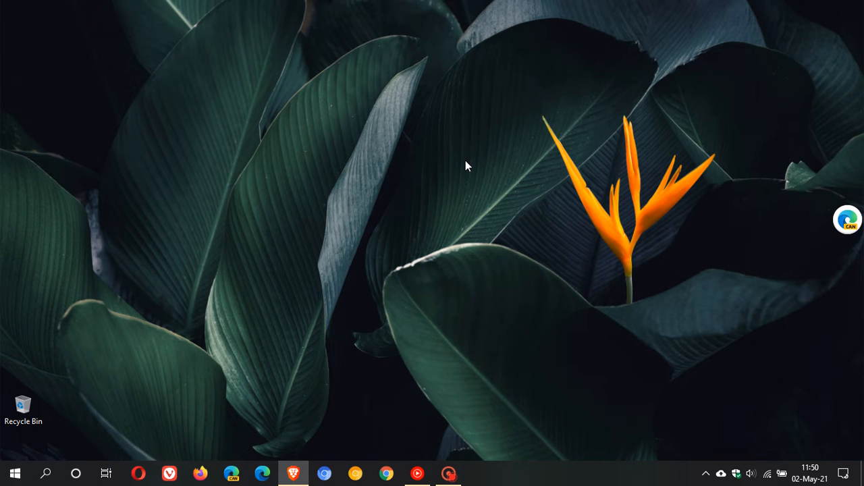
mouse_move(446, 235)
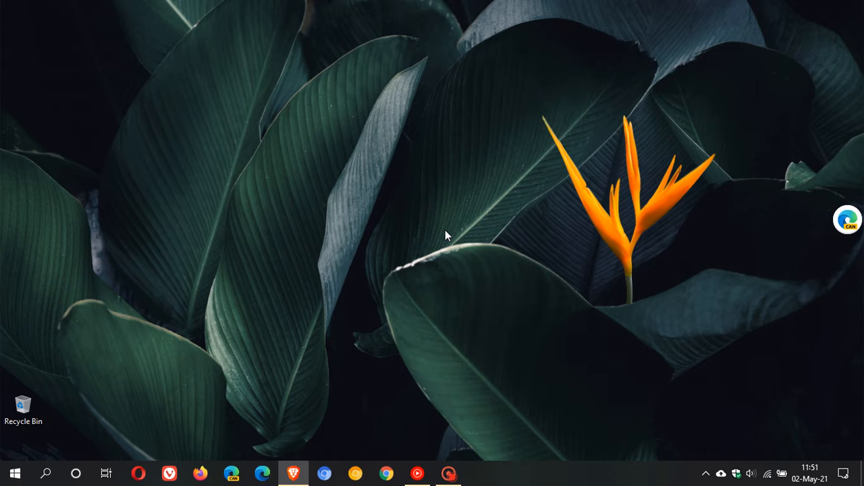
mouse_move(439, 237)
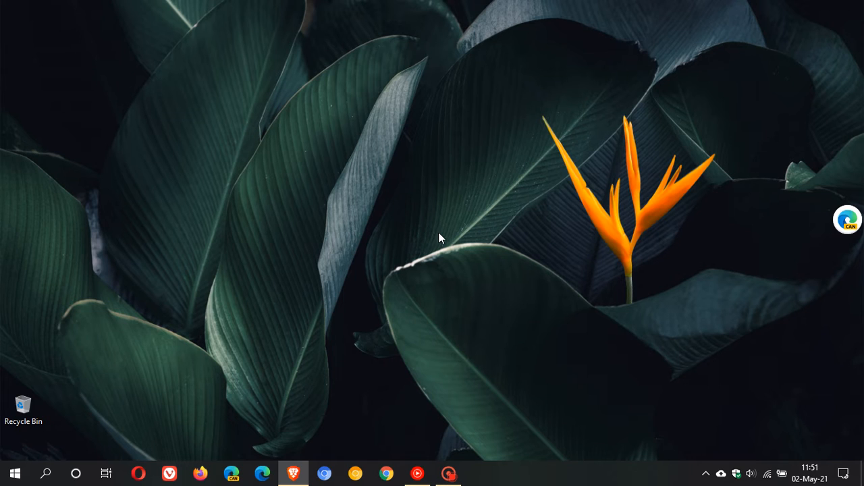
mouse_move(46, 361)
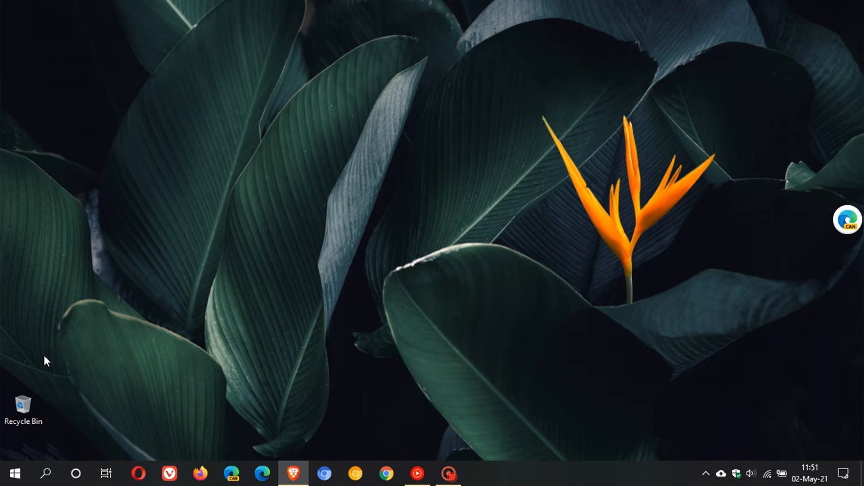
mouse_move(15, 472)
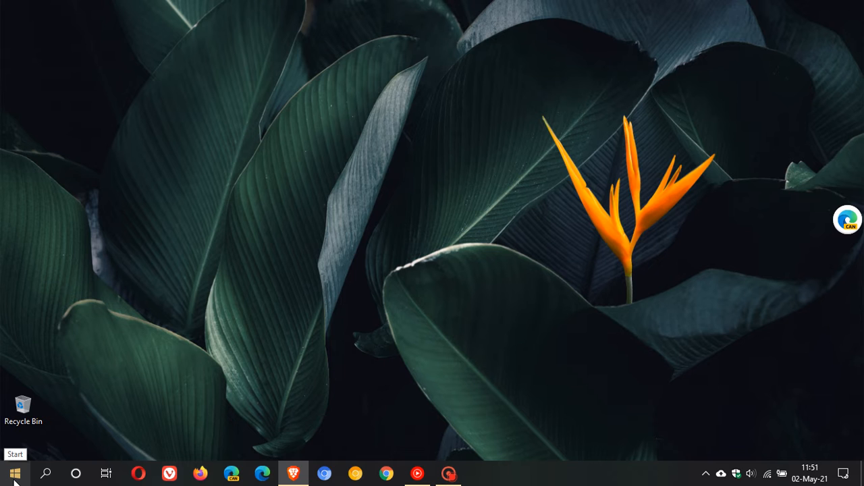
Step: Open Settings > Update & Security > Troubleshoot and show the Additional troubleshooters list
click(14, 473)
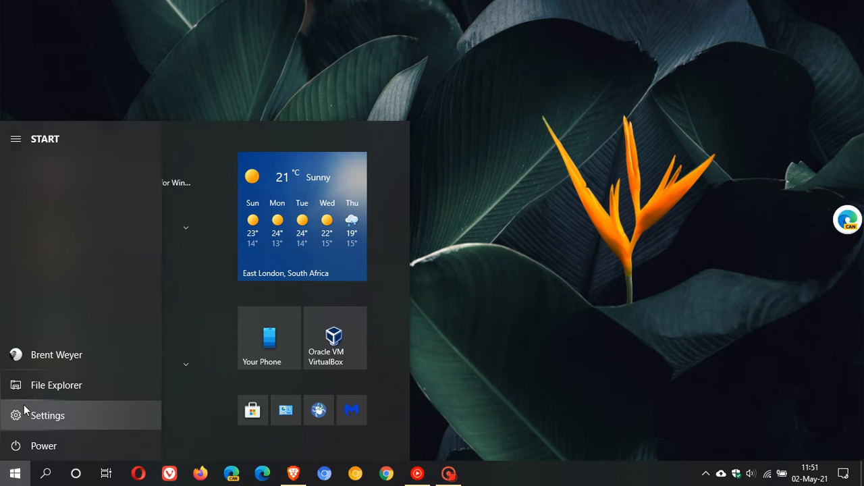
click(47, 415)
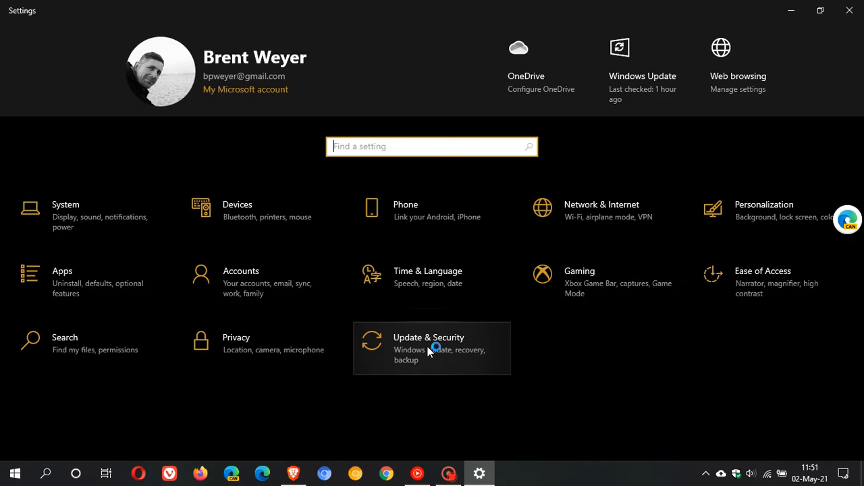
click(431, 348)
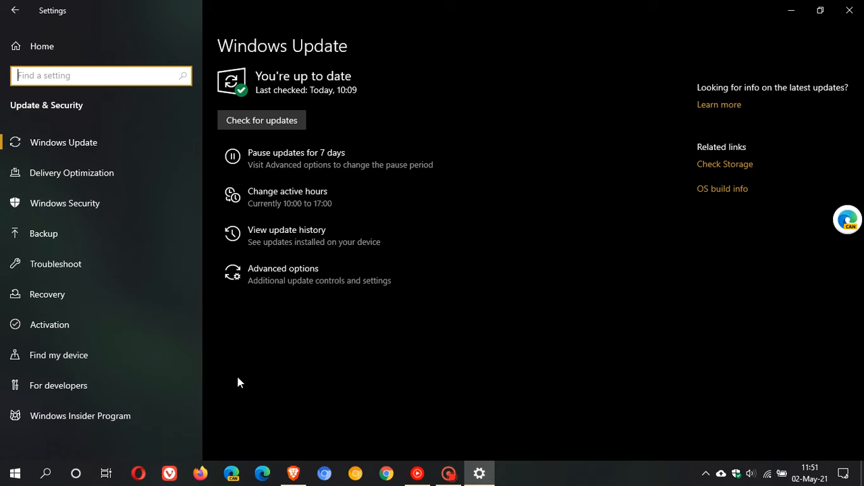
mouse_move(56, 264)
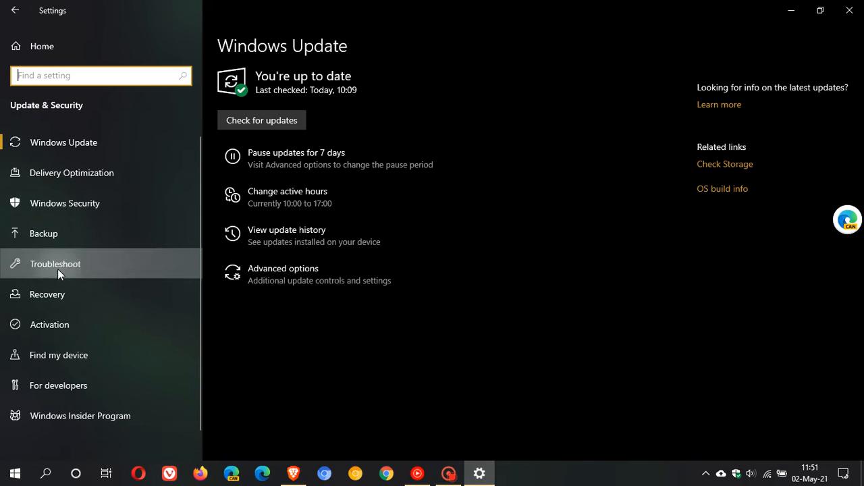
click(55, 264)
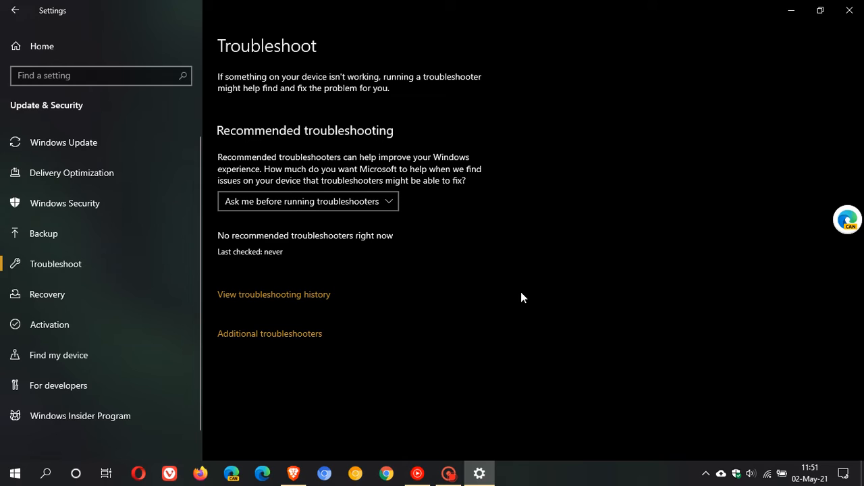
click(270, 333)
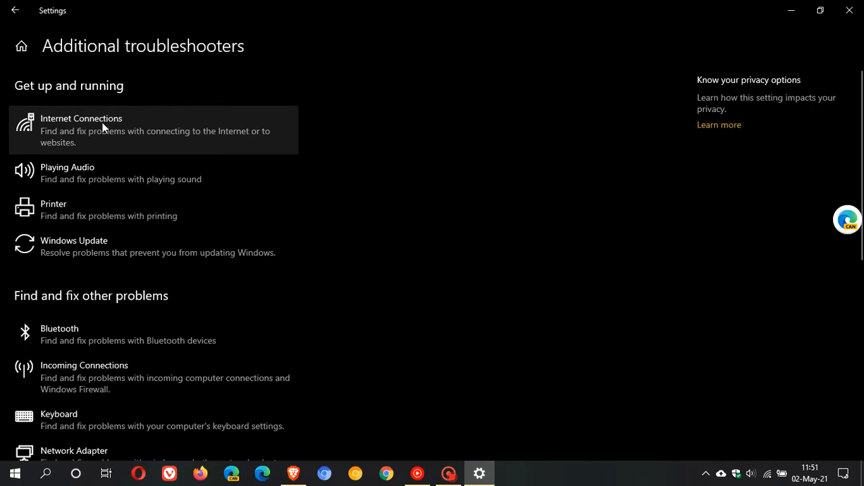
mouse_move(75, 209)
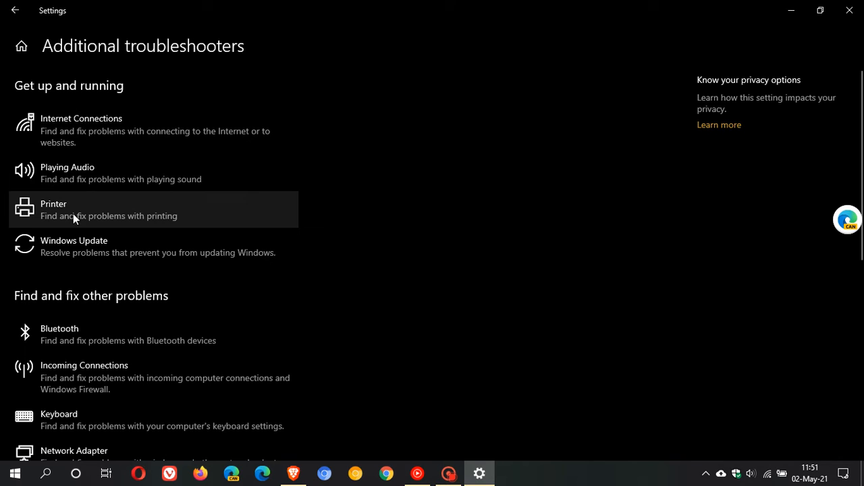
mouse_move(118, 312)
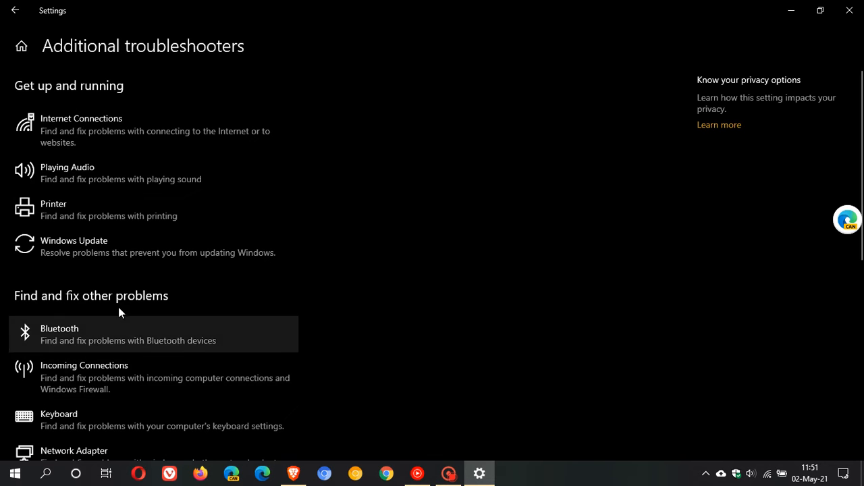
mouse_move(59, 243)
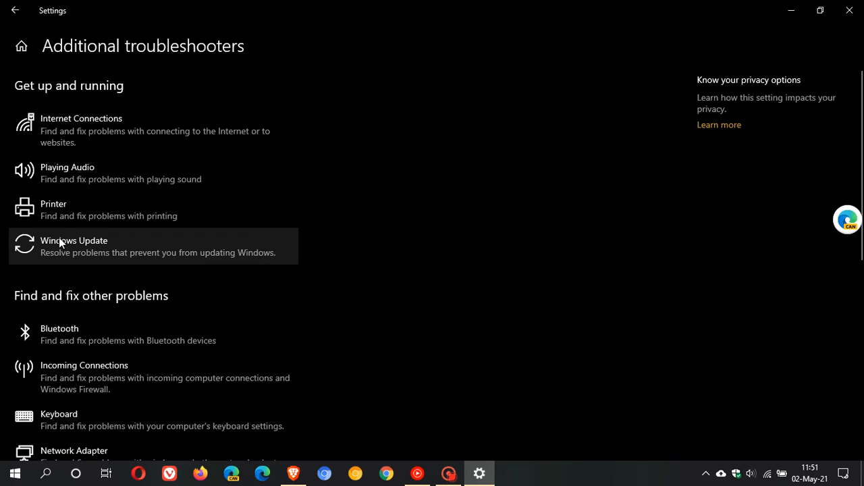
mouse_move(98, 247)
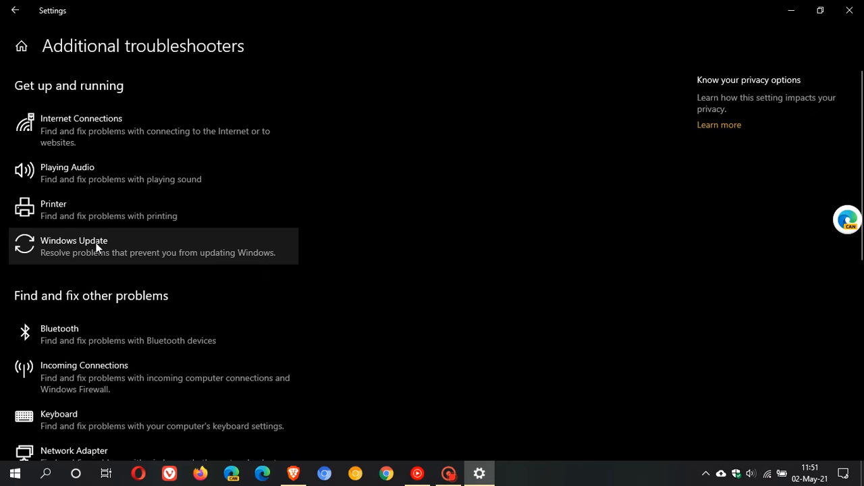
mouse_move(74, 263)
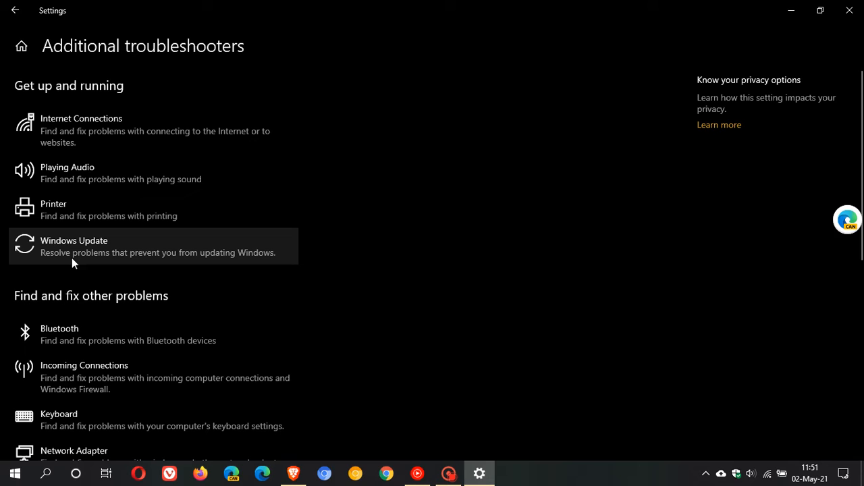
mouse_move(268, 263)
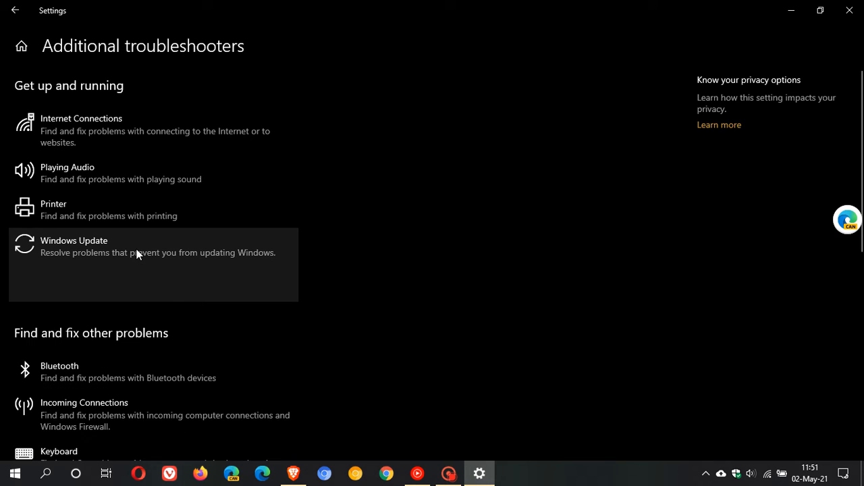
Step: Run the Windows Update troubleshooter from the Additional troubleshooters list
click(135, 247)
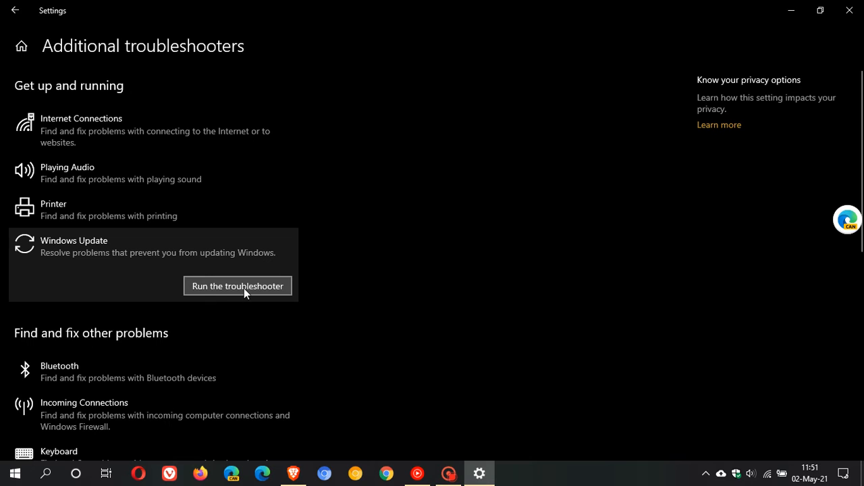
click(237, 286)
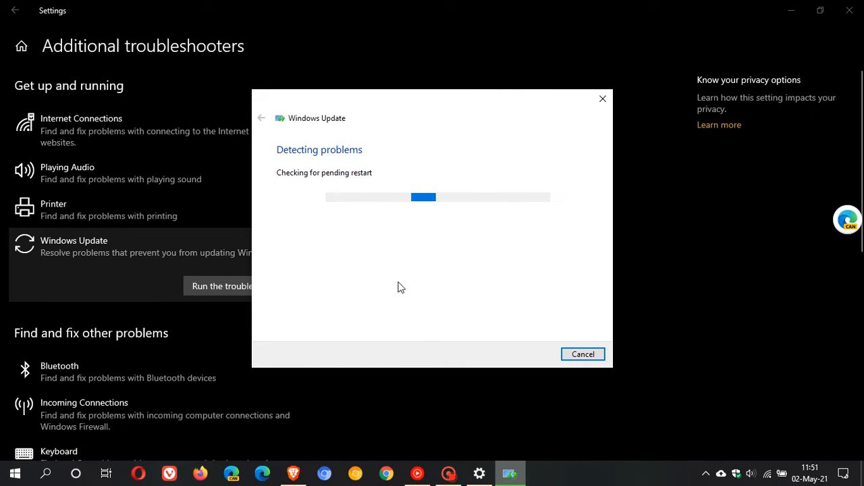
mouse_move(359, 258)
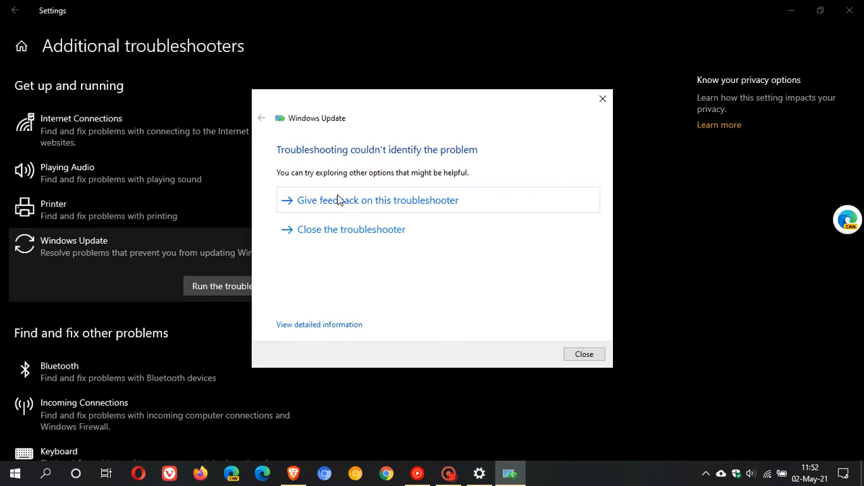
mouse_move(400, 168)
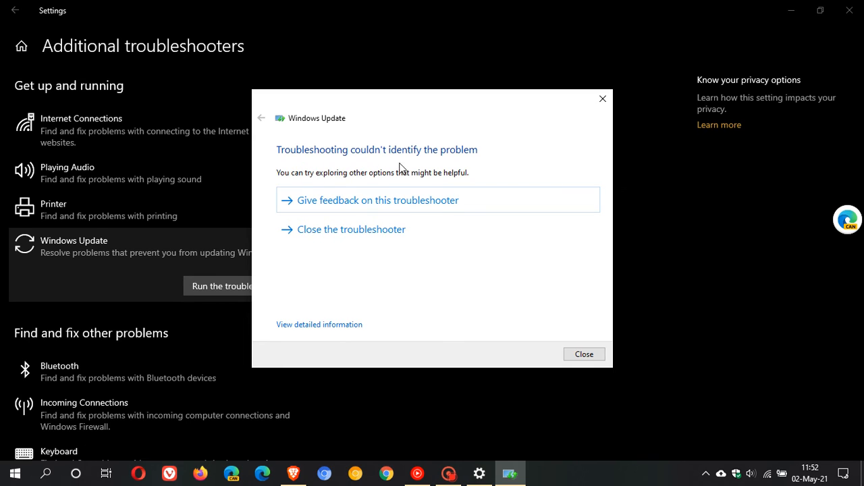
mouse_move(371, 200)
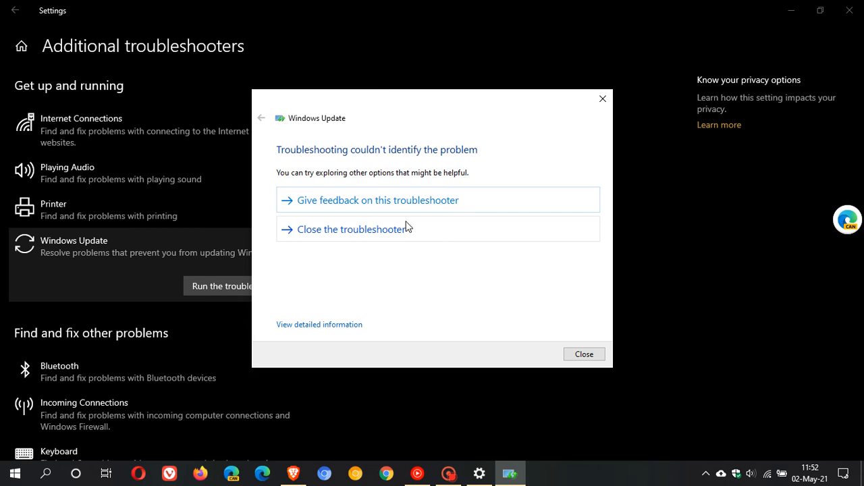
mouse_move(561, 210)
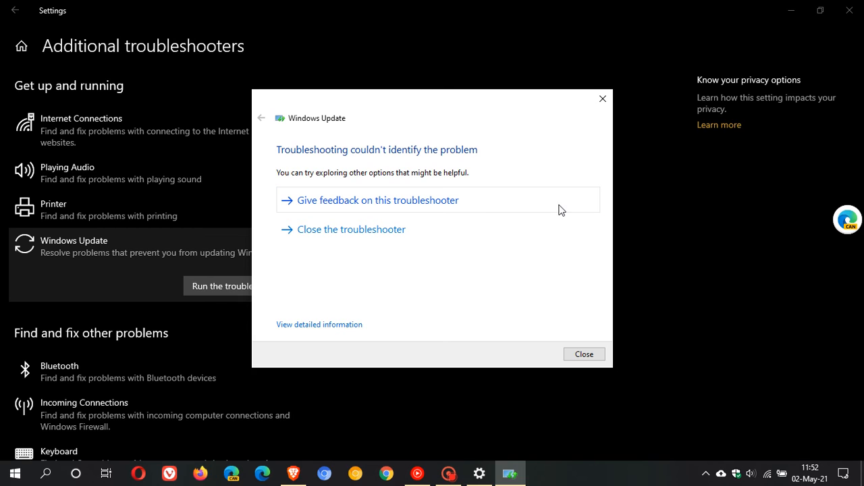
mouse_move(506, 266)
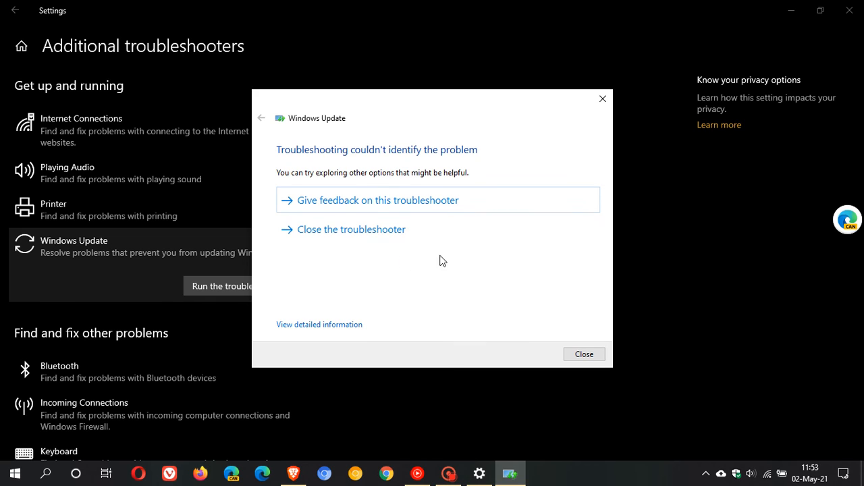
mouse_move(401, 243)
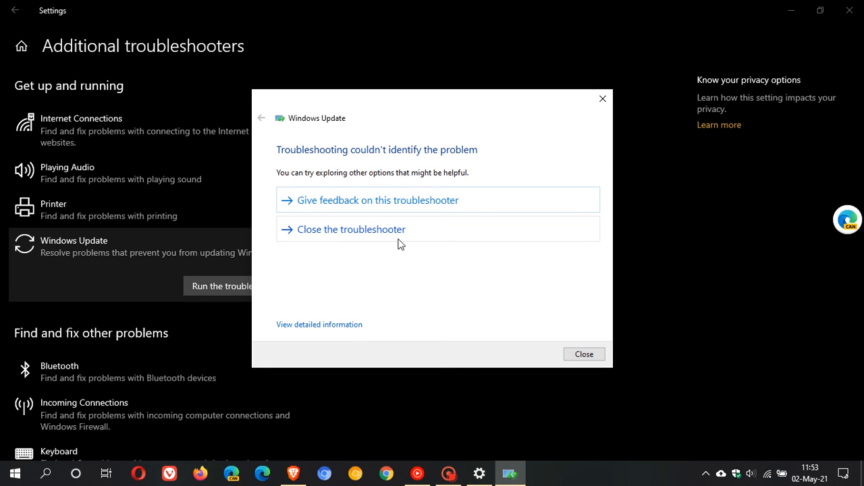
mouse_move(409, 244)
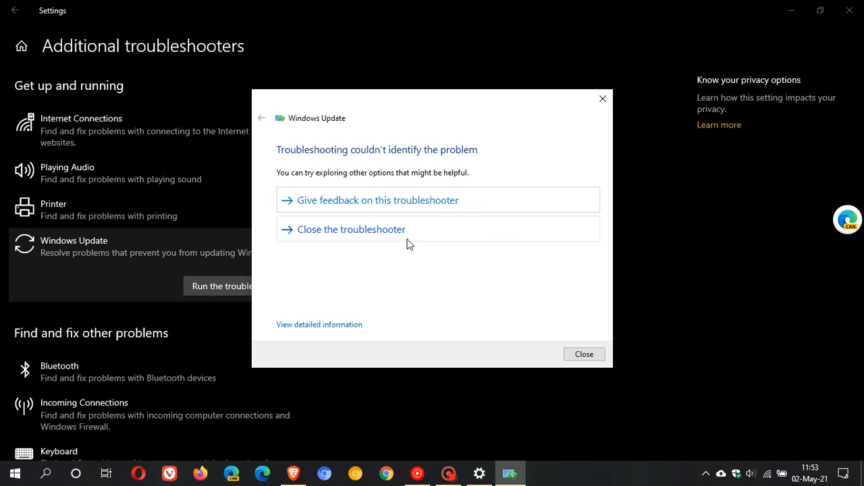
mouse_move(433, 246)
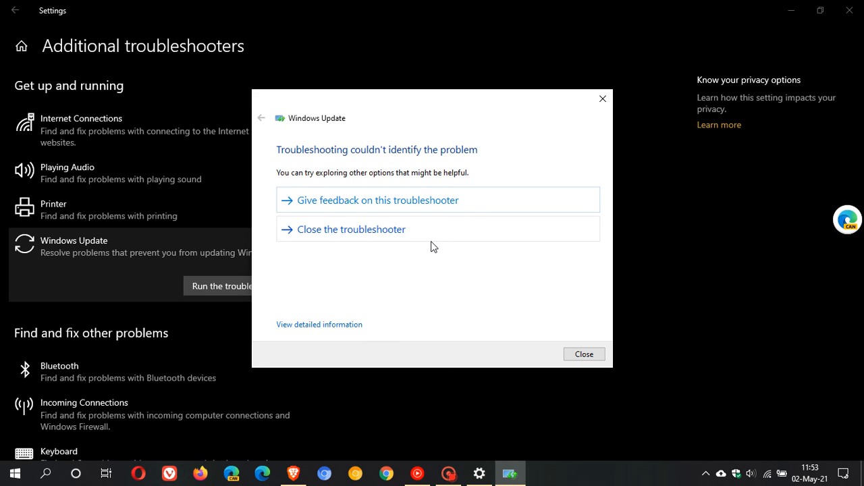
Step: Close the Windows Update troubleshooter's result window
click(584, 354)
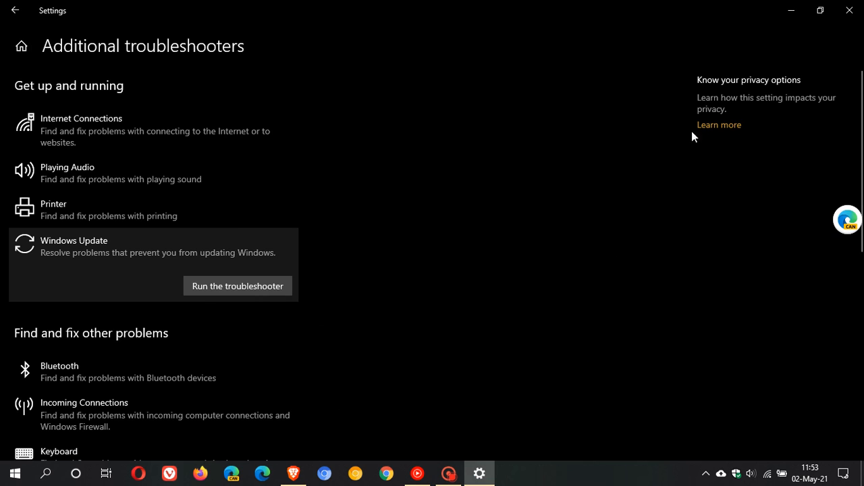